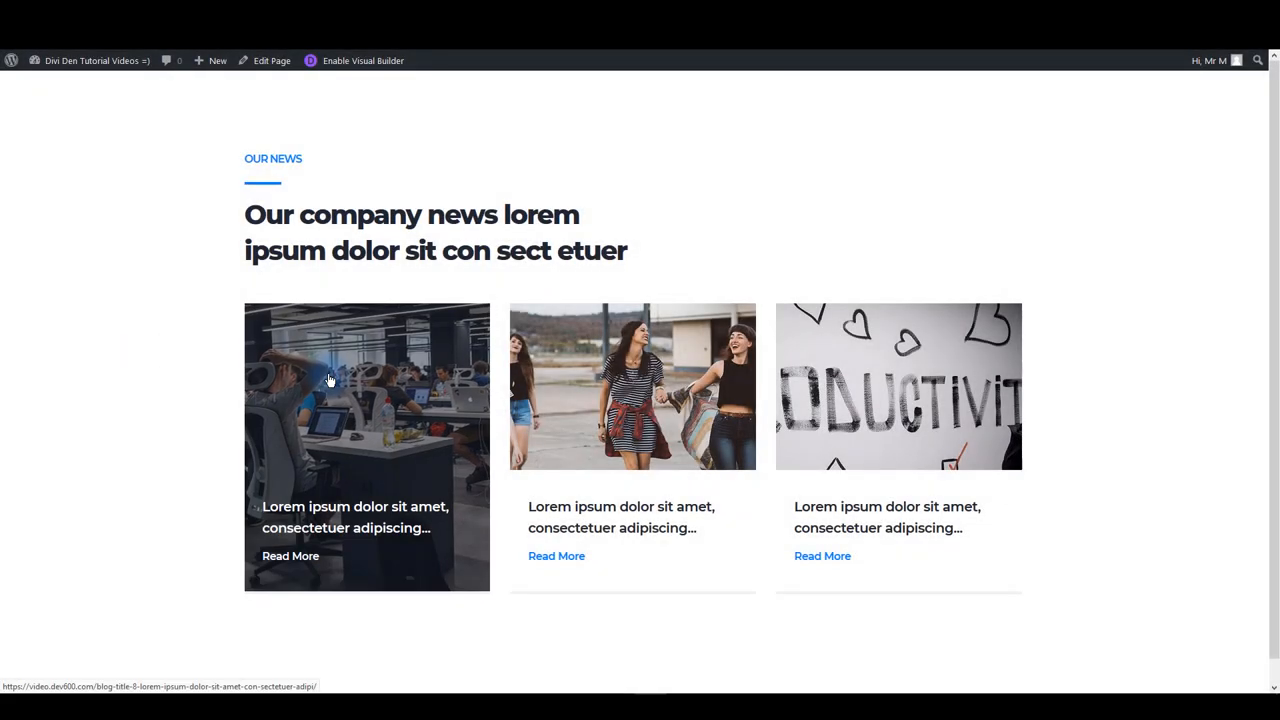
{"action": "mouse_move", "coordinate": [896, 410]}
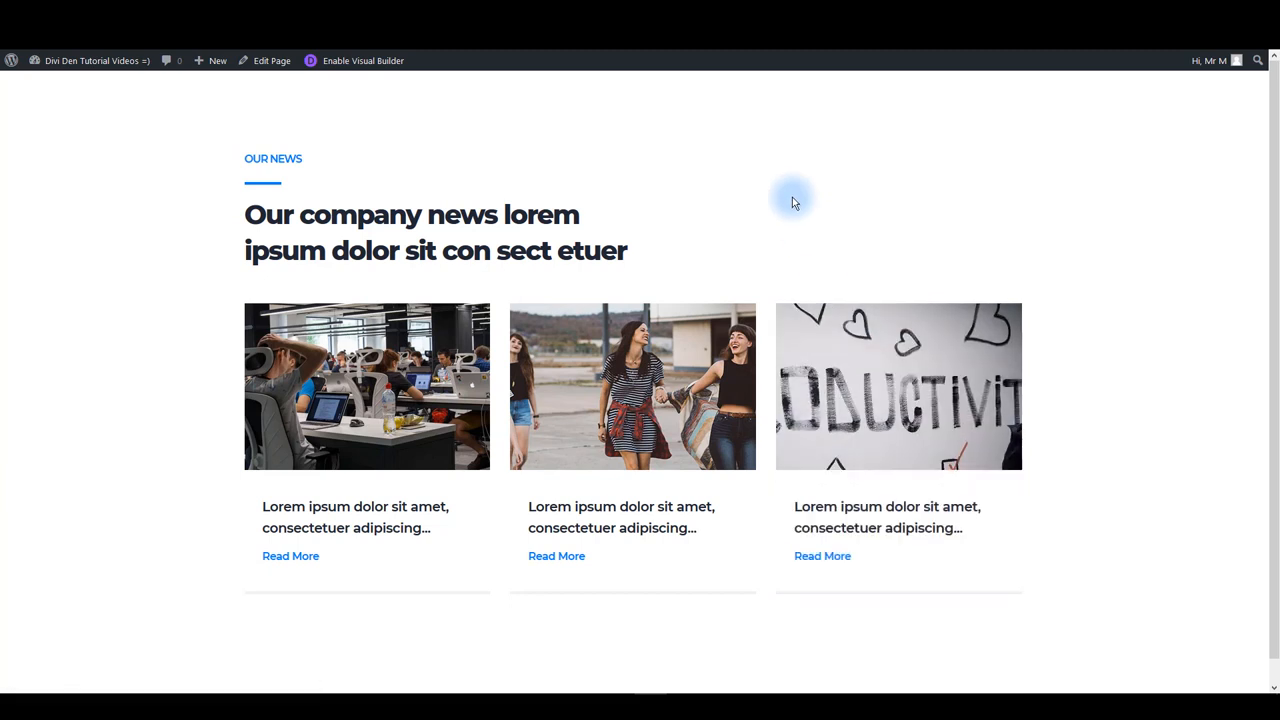
{"action": "mouse_move", "coordinate": [792, 200]}
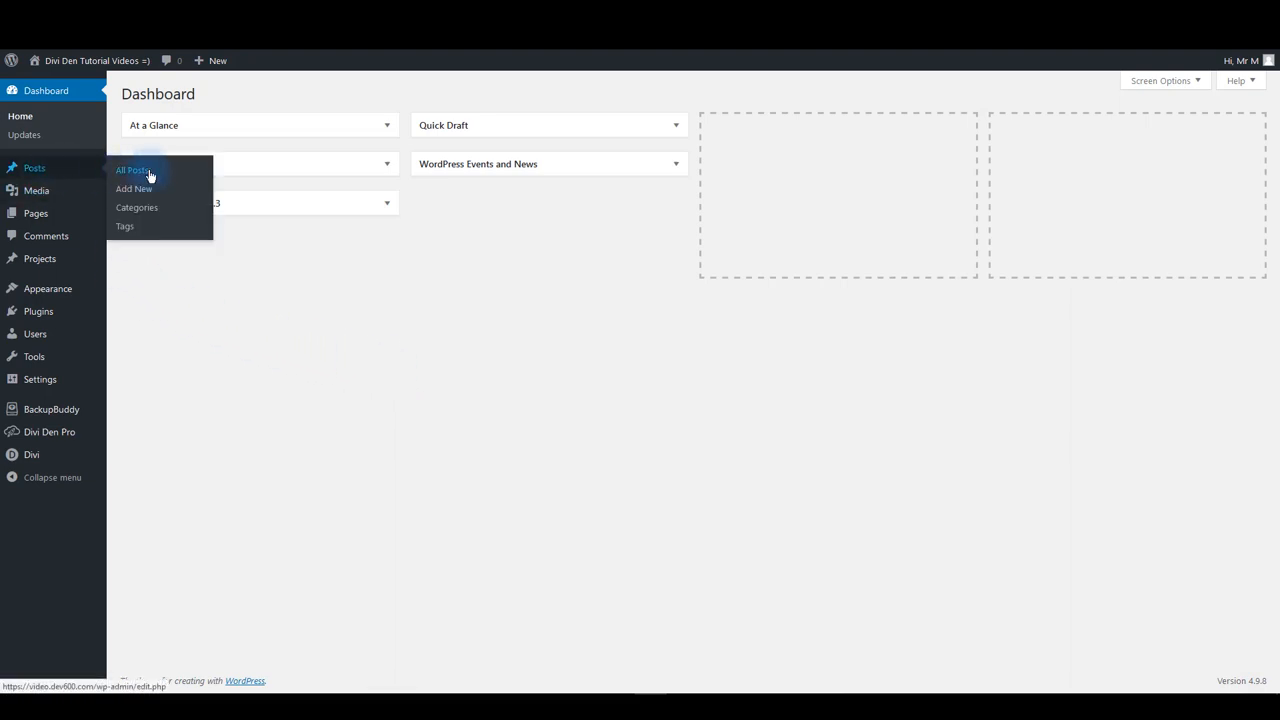
Step: Go to Posts > All Posts in the WordPress dashboard
{"action": "left_click", "coordinate": [132, 170]}
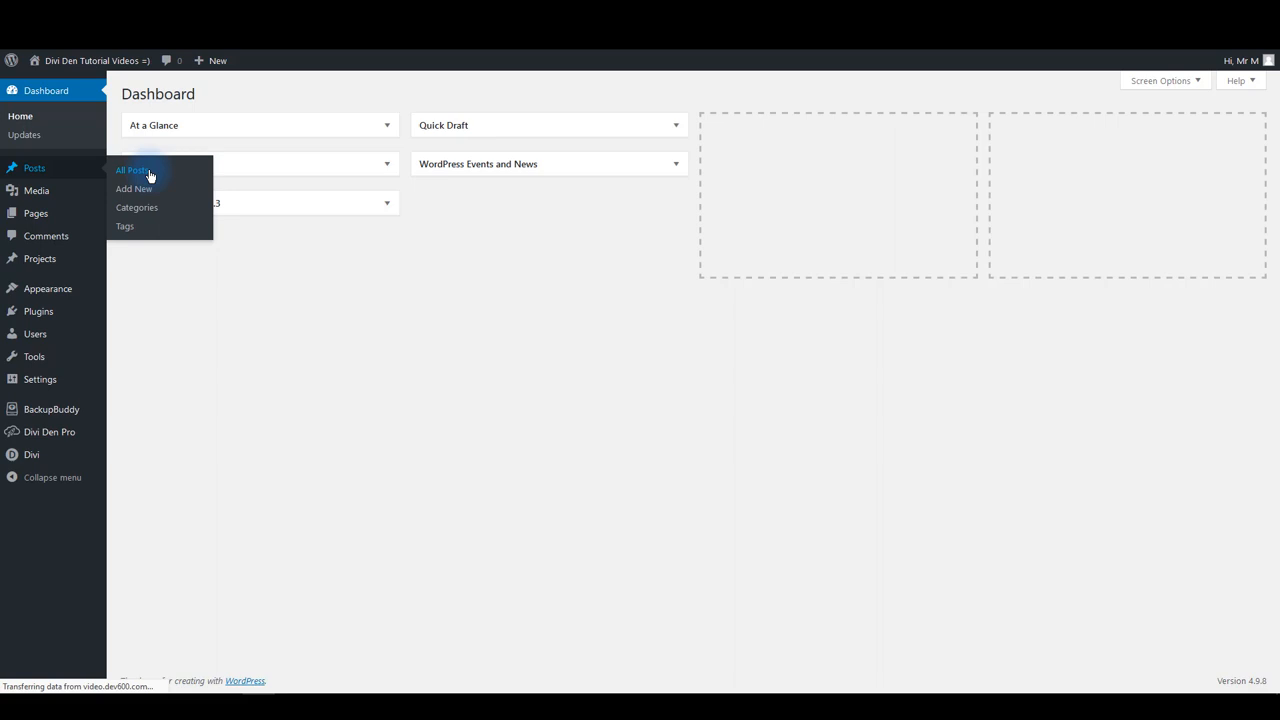
{"action": "left_click", "coordinate": [132, 170]}
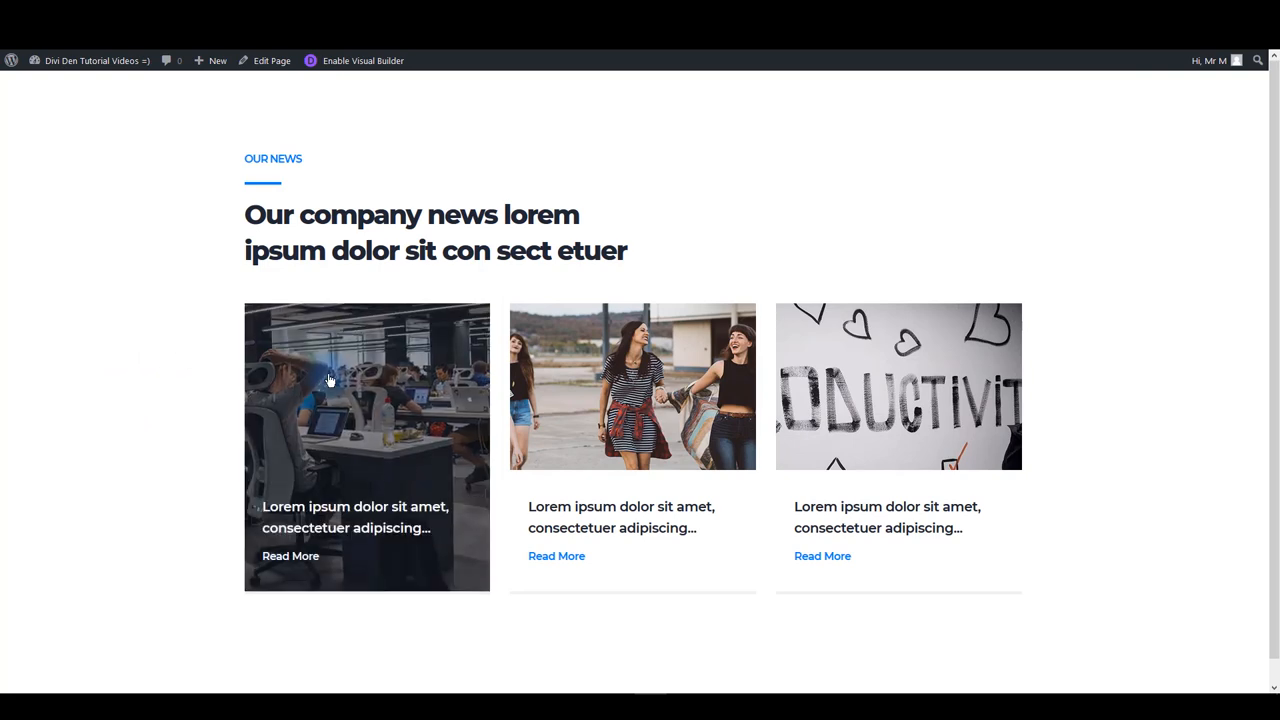
{"action": "mouse_move", "coordinate": [590, 392]}
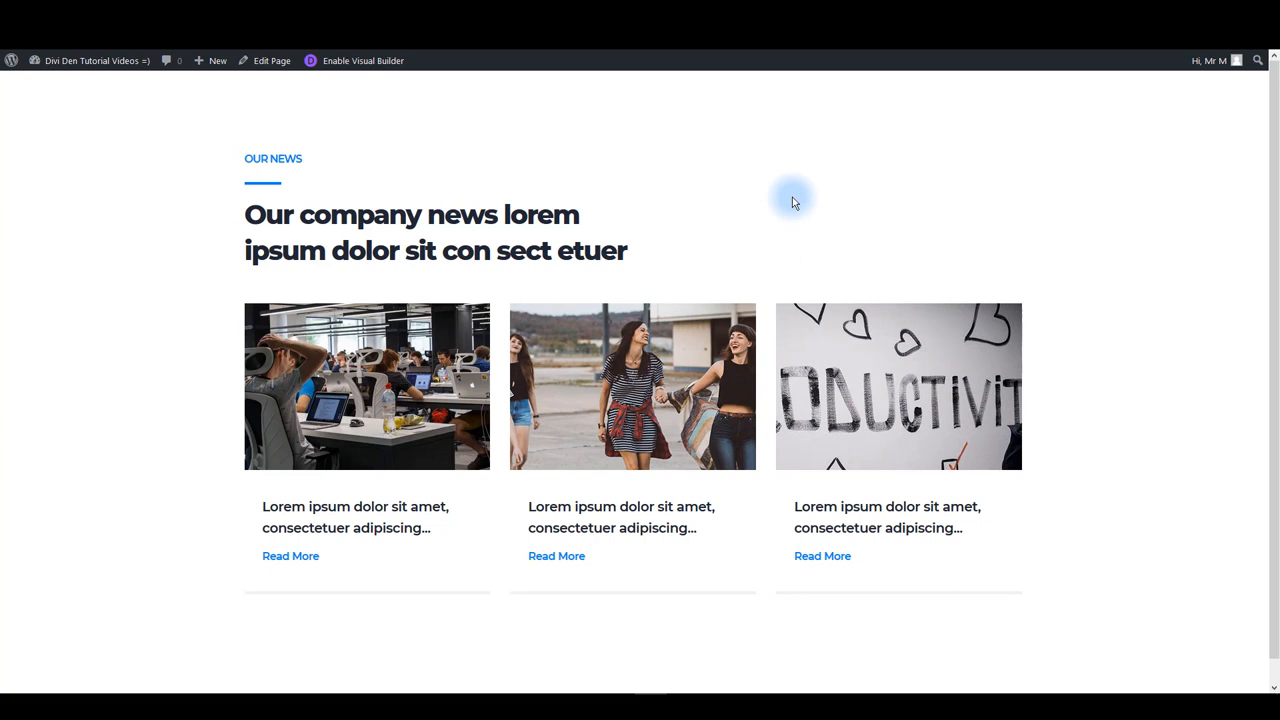
{"action": "mouse_move", "coordinate": [56, 336]}
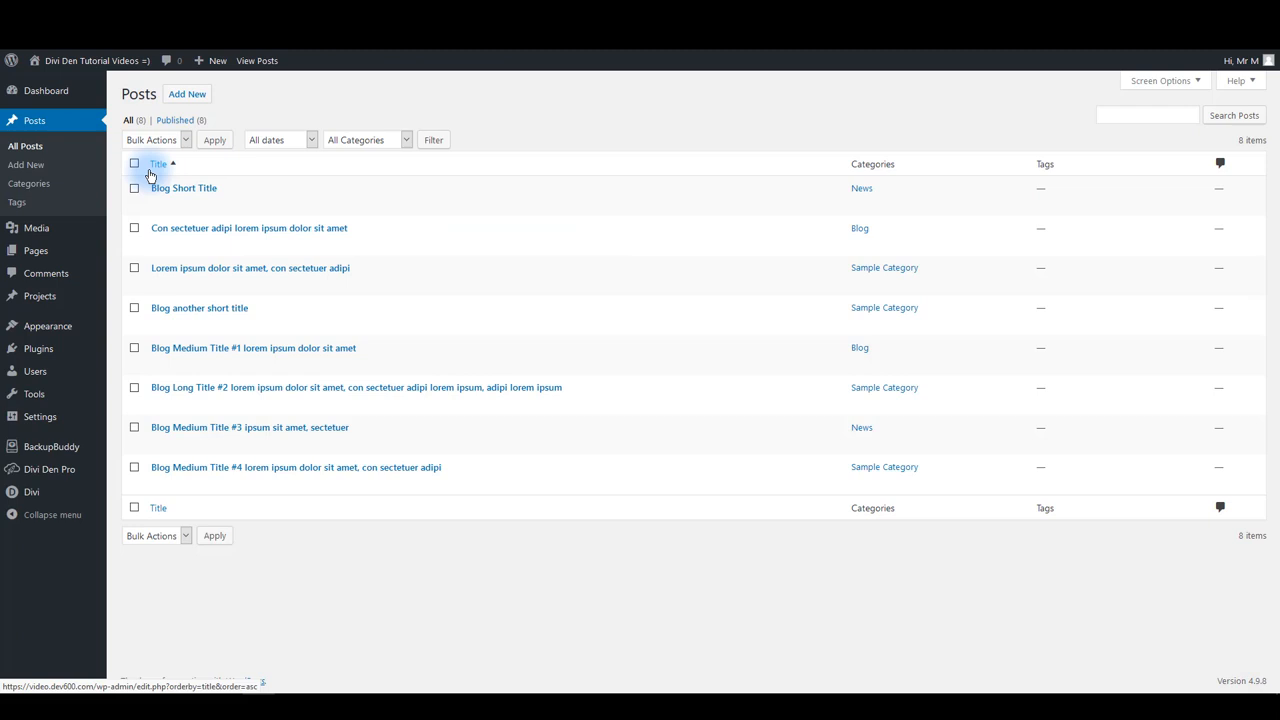
{"action": "mouse_move", "coordinate": [170, 608]}
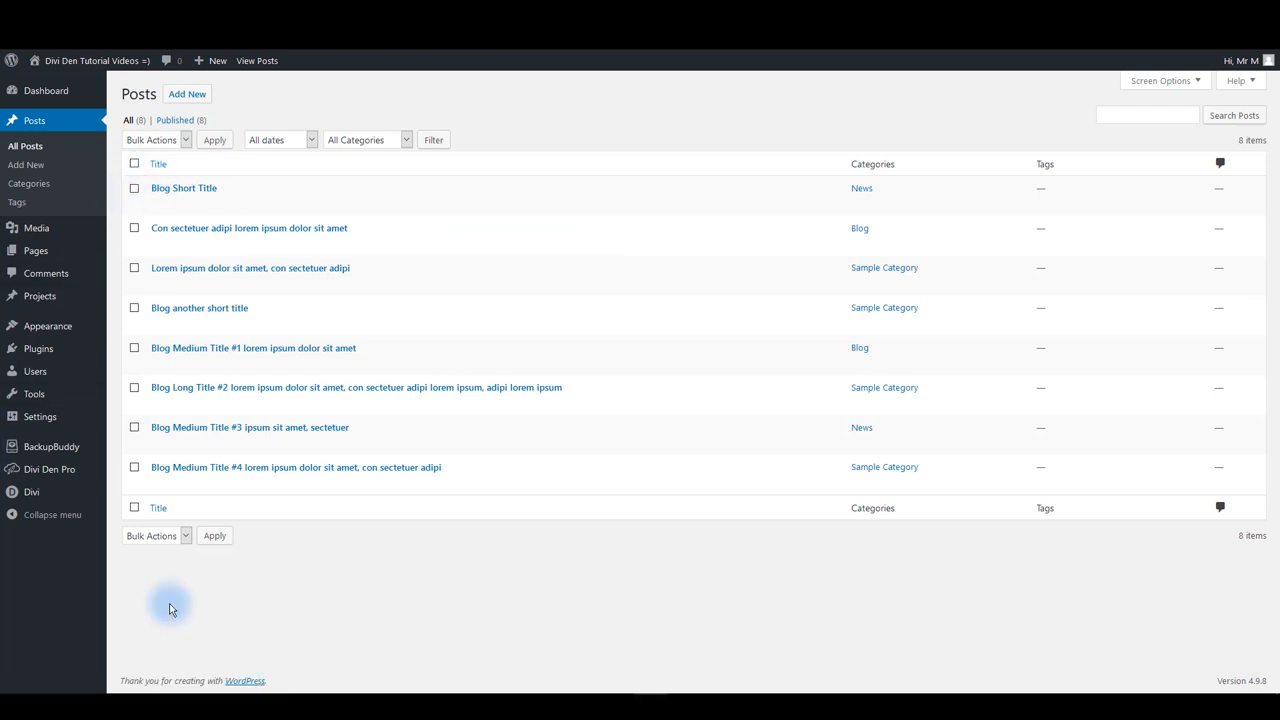
{"action": "mouse_move", "coordinate": [184, 188]}
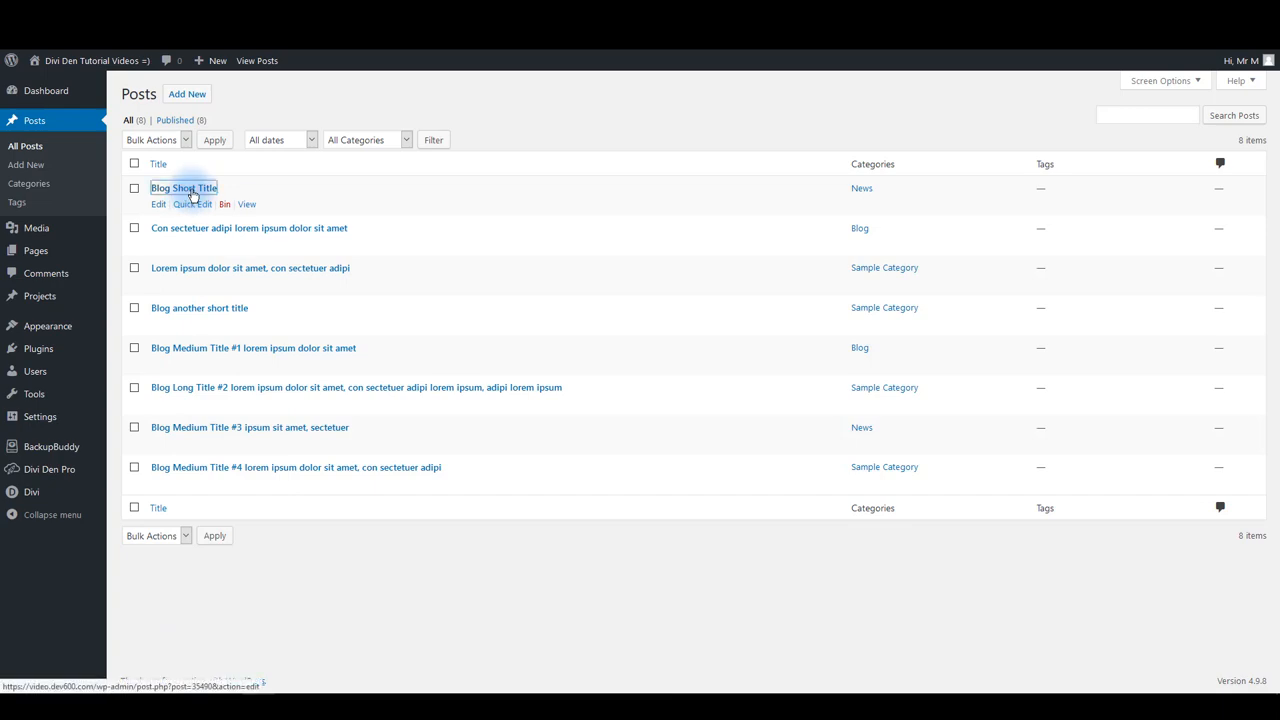
Step: Review the Blog Short Title post's News category and office-photo featured image, then return to the live page
{"action": "left_click", "coordinate": [184, 188]}
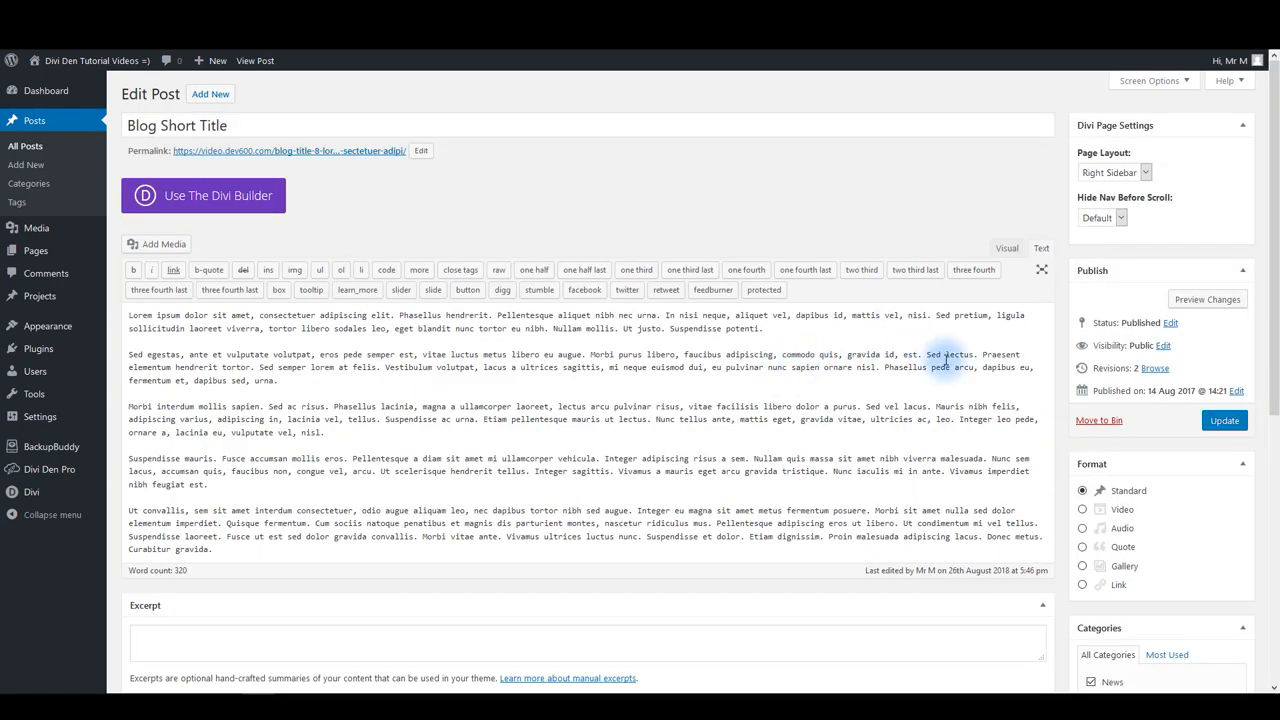
{"action": "scroll", "scroll_direction": "down", "scroll_amount": 3}
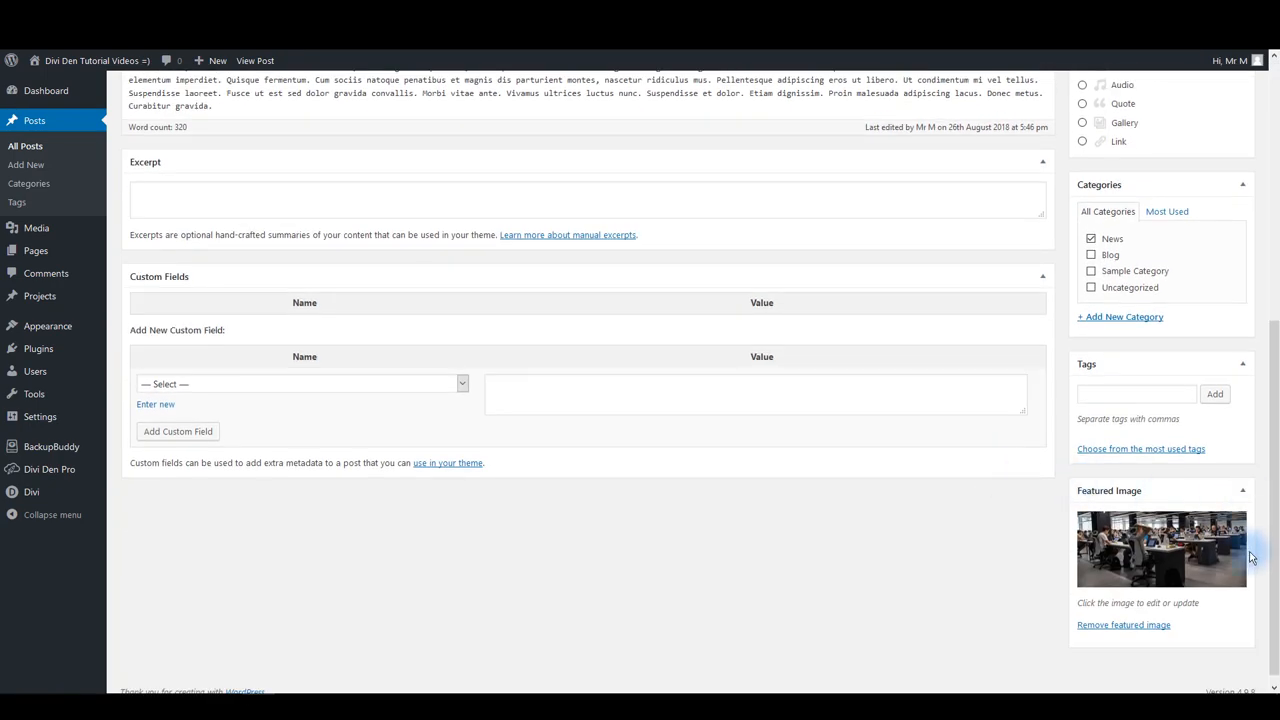
{"action": "mouse_move", "coordinate": [1204, 564]}
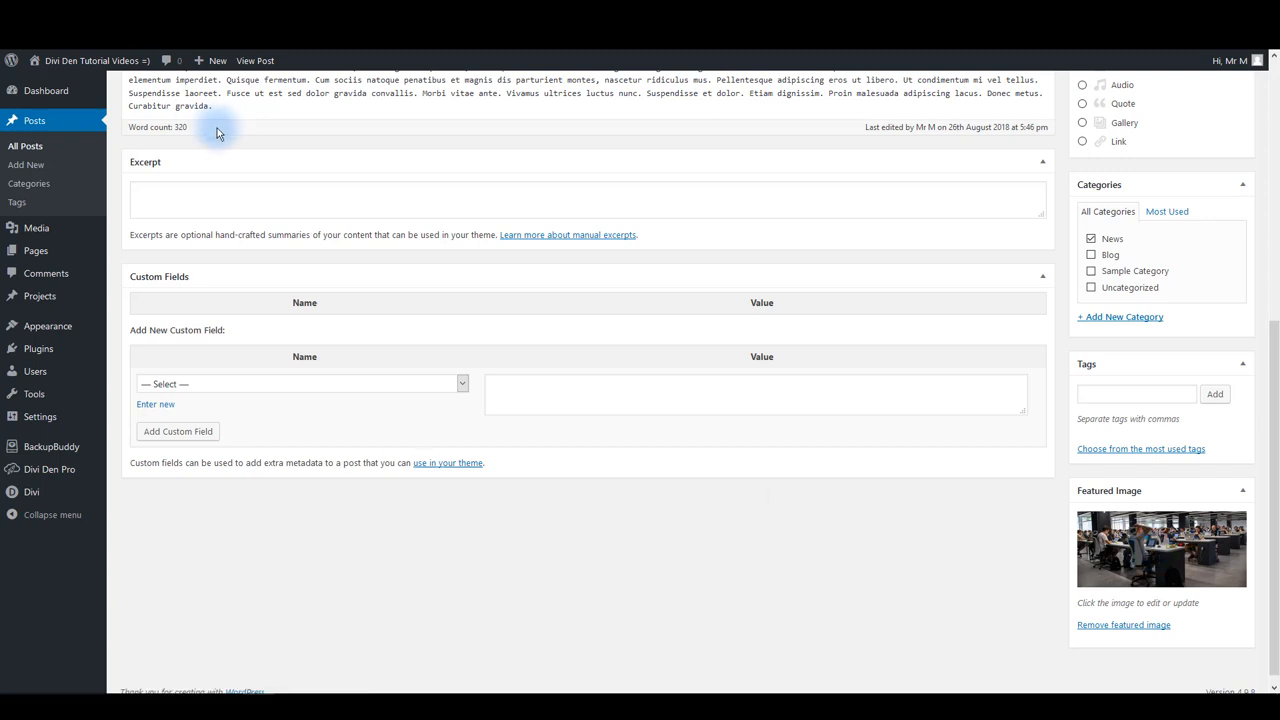
{"action": "left_click", "coordinate": [256, 60]}
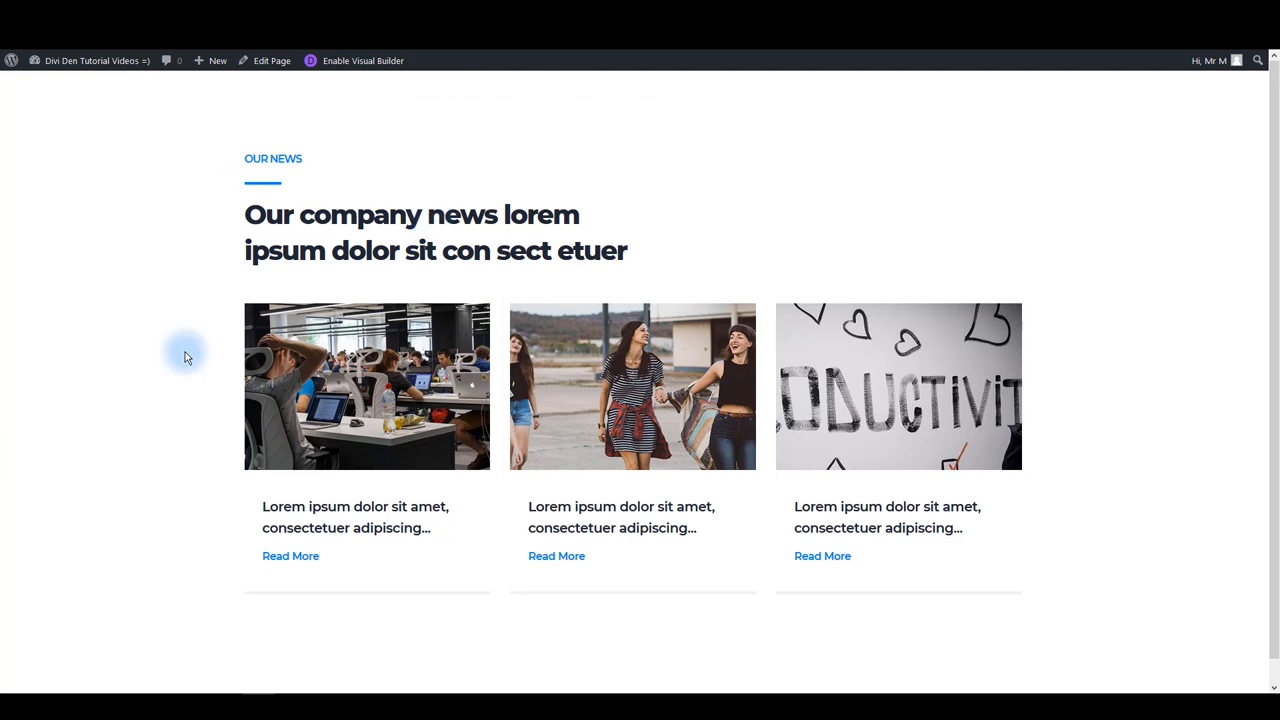
{"action": "mouse_move", "coordinate": [368, 400]}
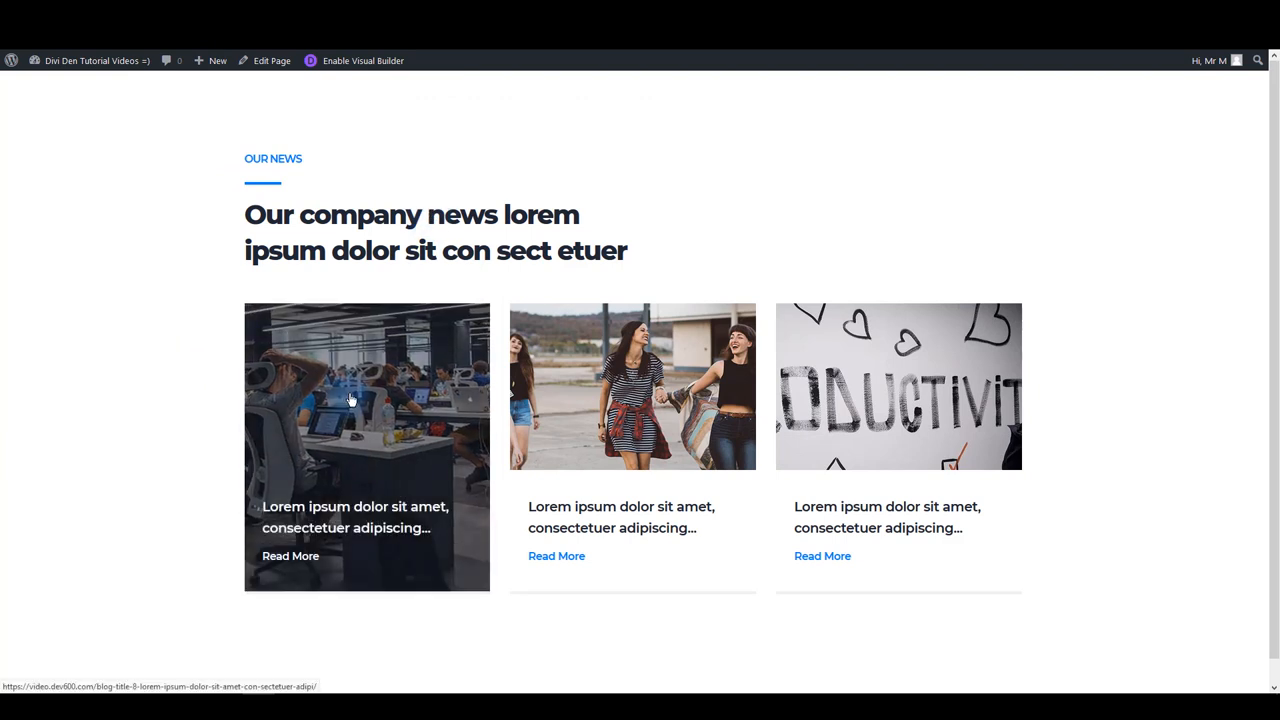
{"action": "mouse_move", "coordinate": [168, 448]}
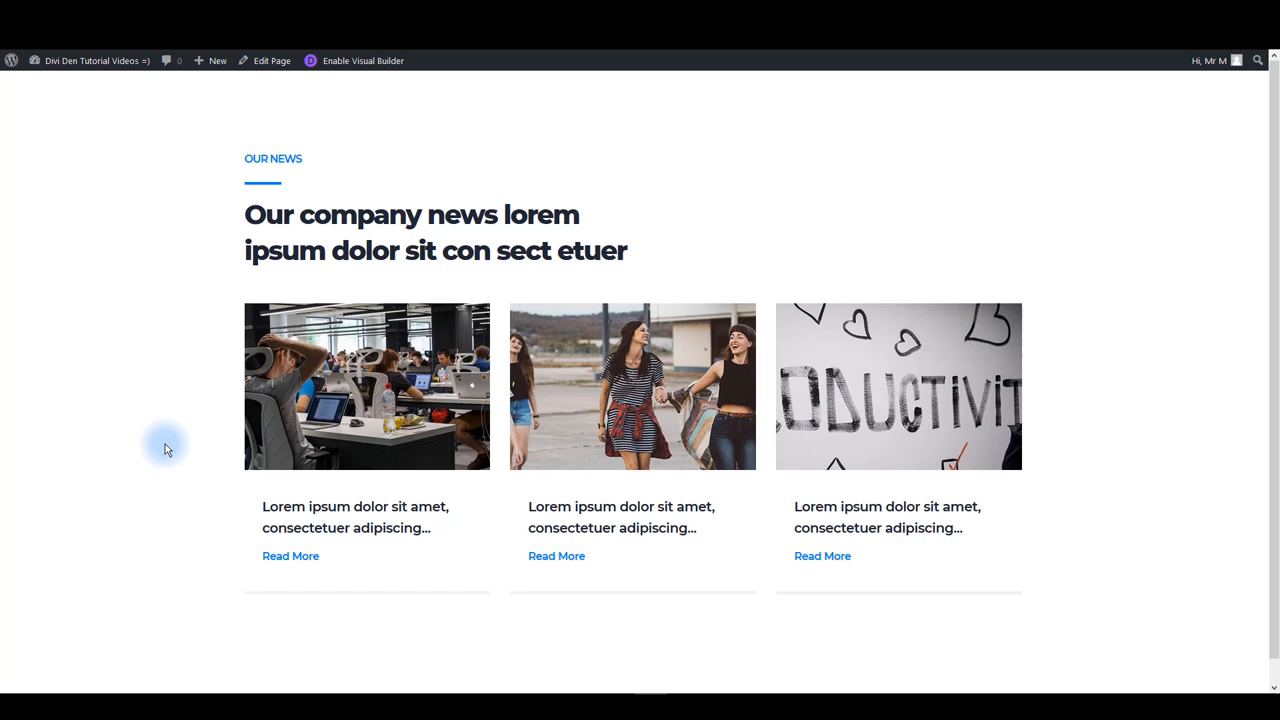
{"action": "mouse_move", "coordinate": [152, 368]}
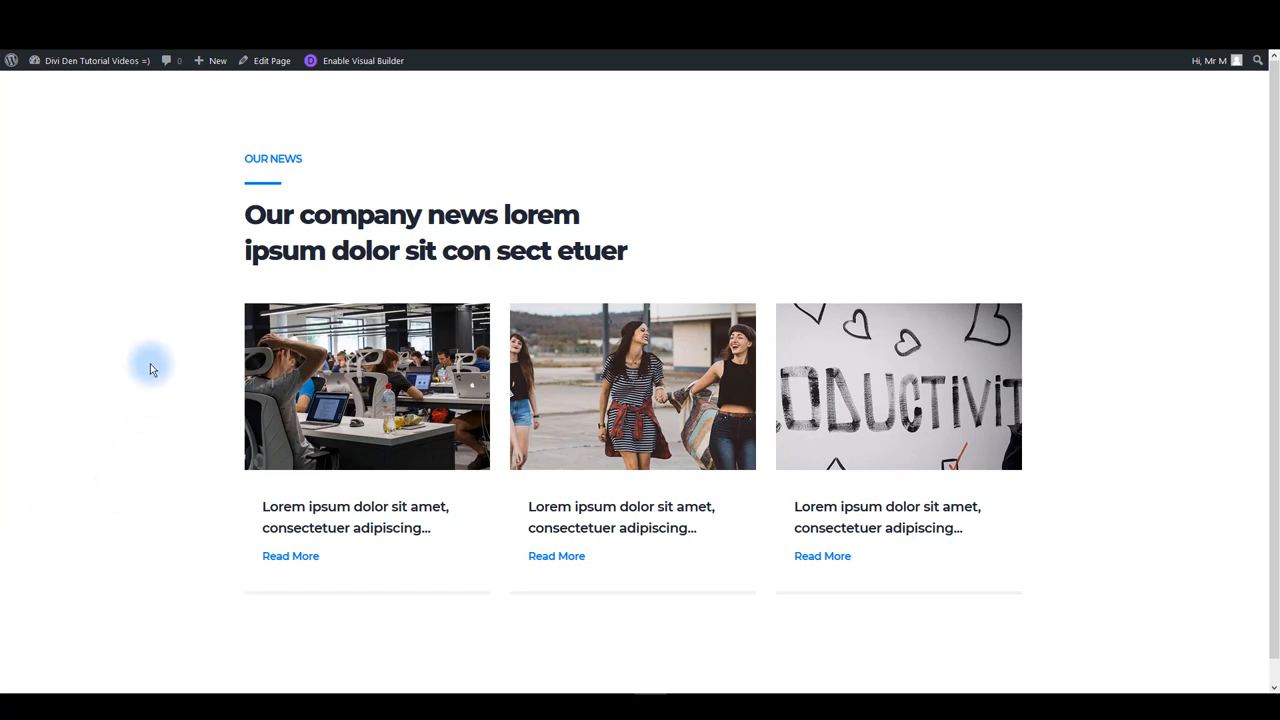
Step: Review the Shutter Blog module's post count and category settings on the Divi Den Pro page
{"action": "left_click", "coordinate": [272, 60]}
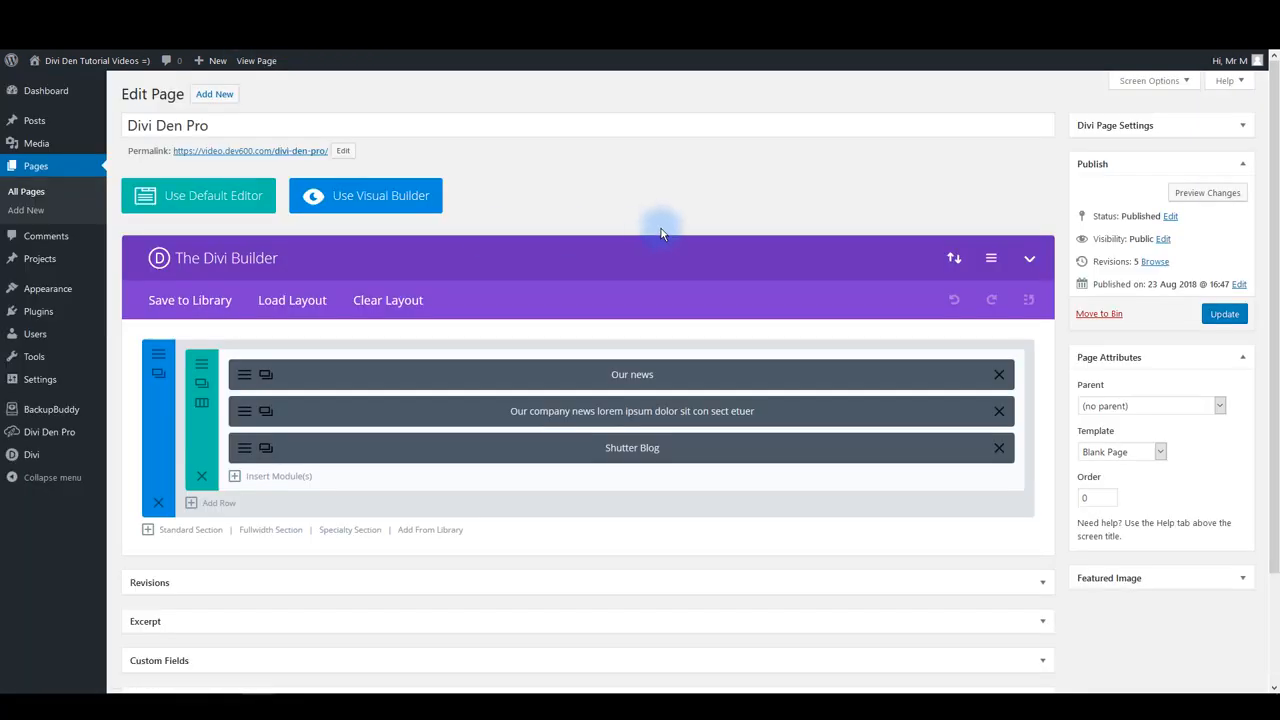
{"action": "mouse_move", "coordinate": [244, 448]}
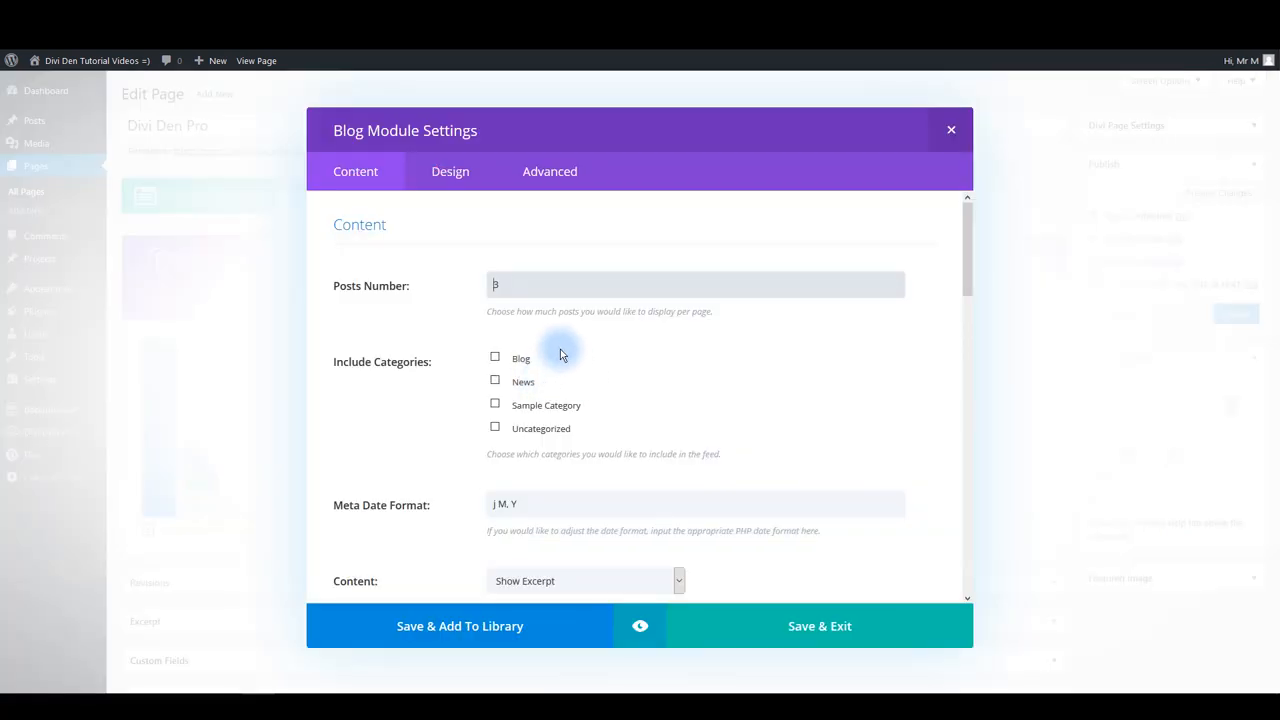
{"action": "mouse_move", "coordinate": [418, 308]}
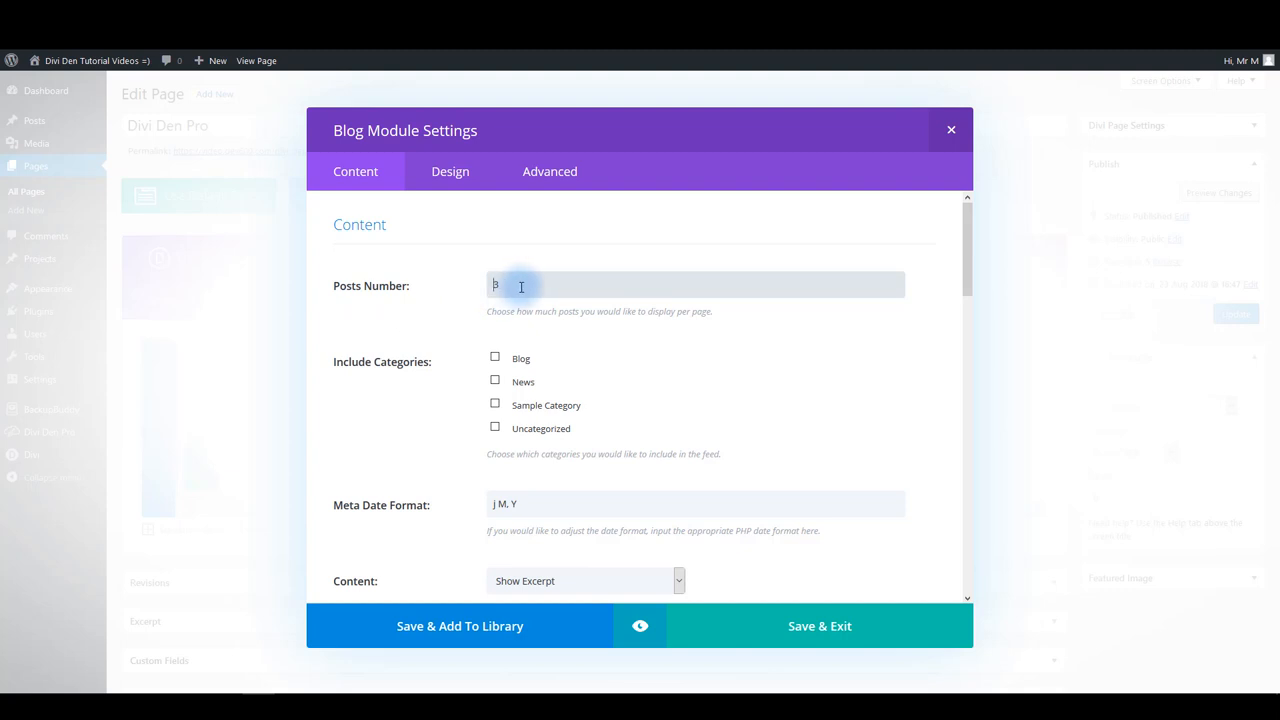
{"action": "mouse_move", "coordinate": [520, 362]}
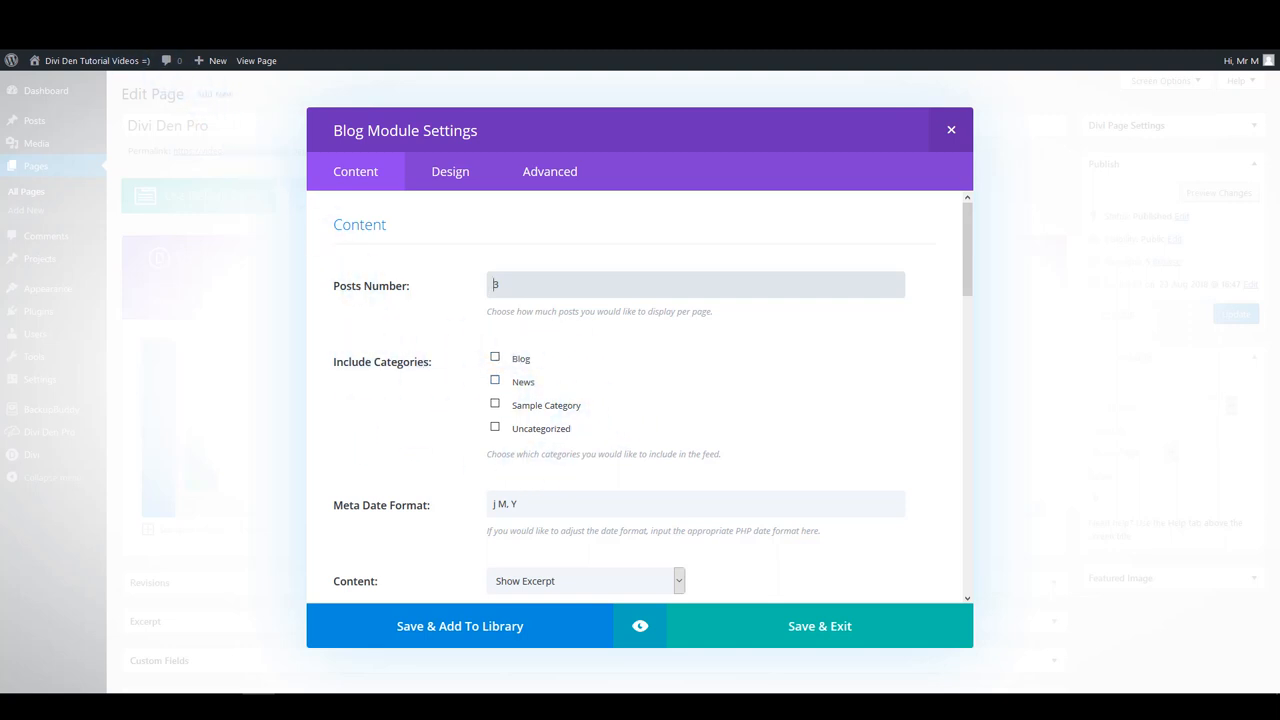
{"action": "left_click", "coordinate": [952, 128]}
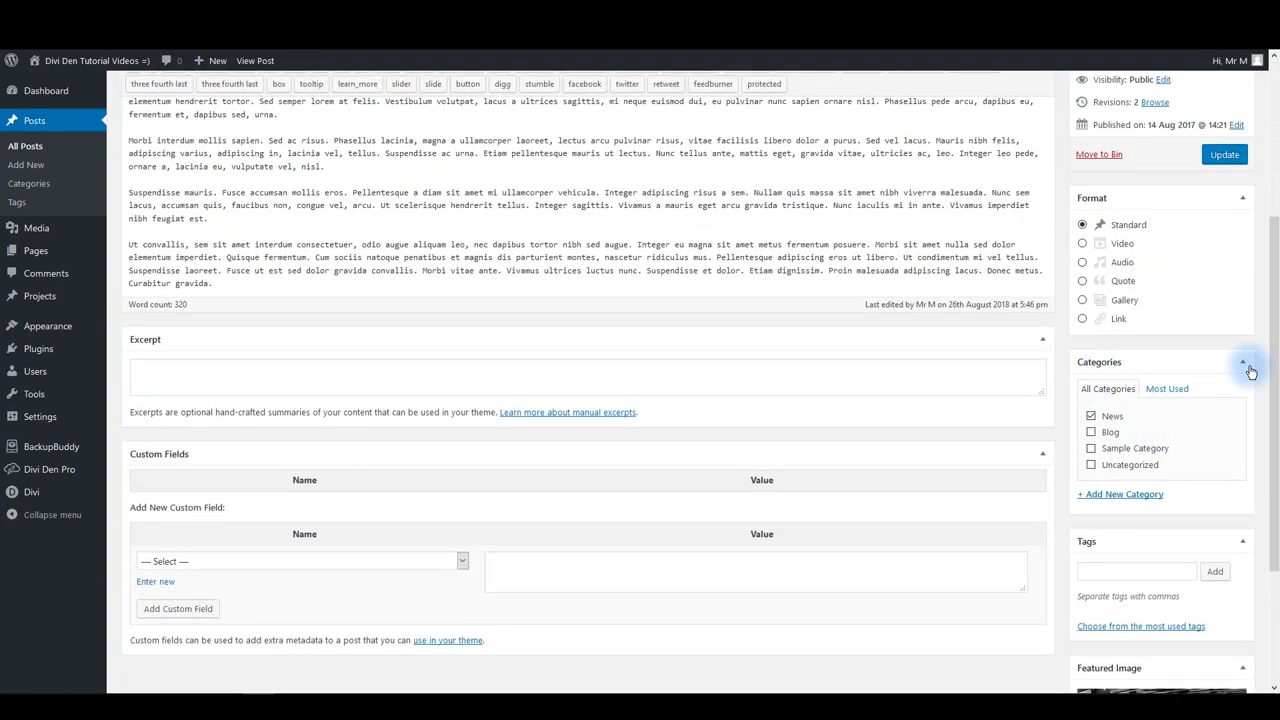
{"action": "mouse_move", "coordinate": [1110, 486]}
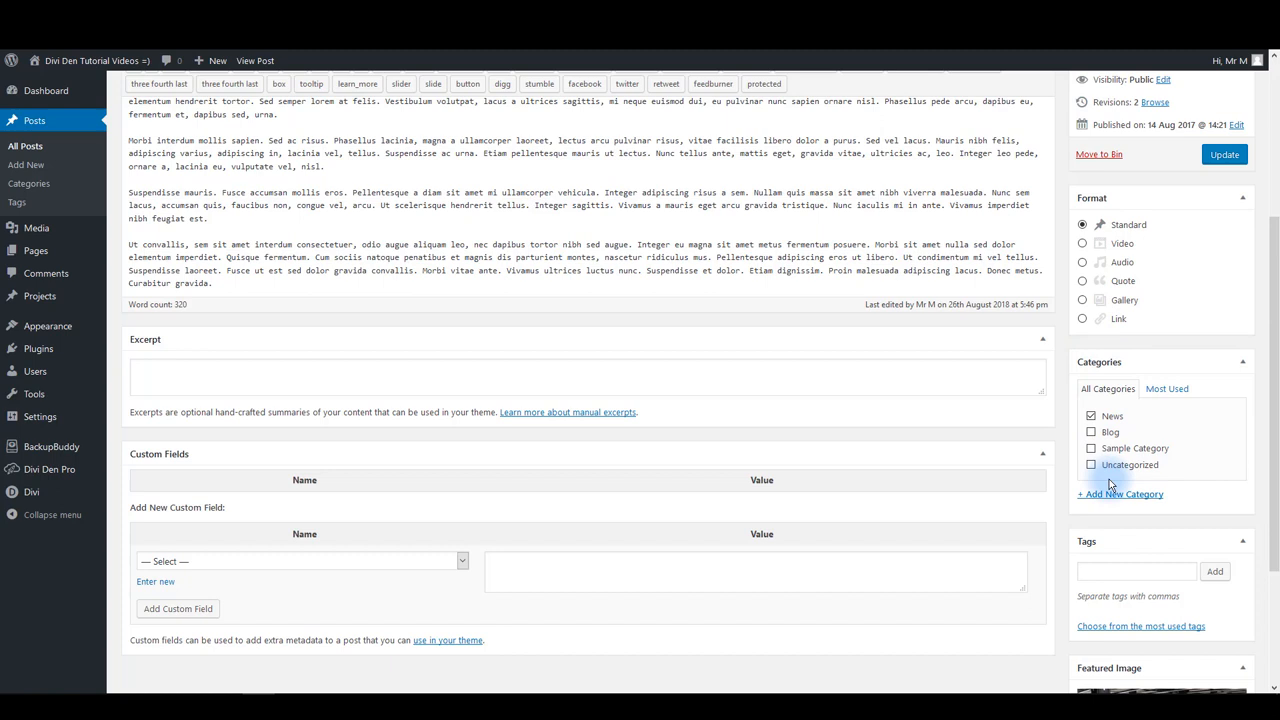
Step: Begin a new category via + Add New Category in the post's Categories box
{"action": "left_click", "coordinate": [1120, 492]}
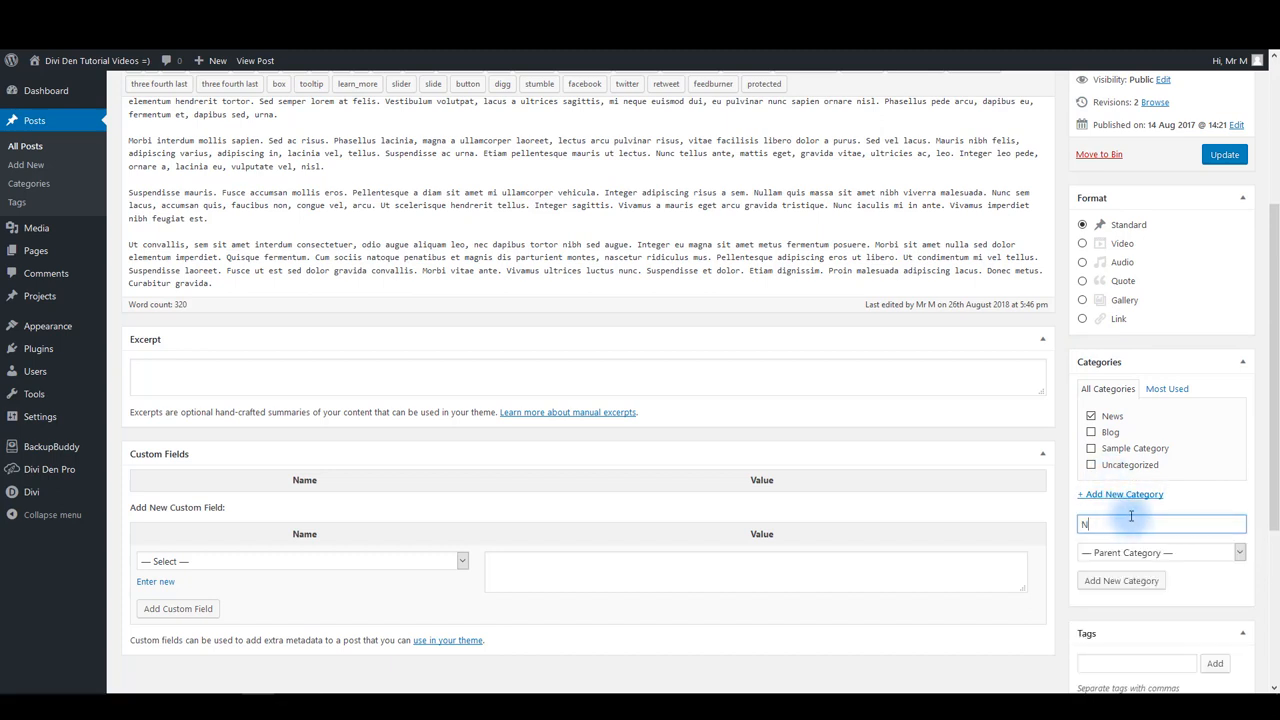
{"action": "left_click", "coordinate": [1120, 580]}
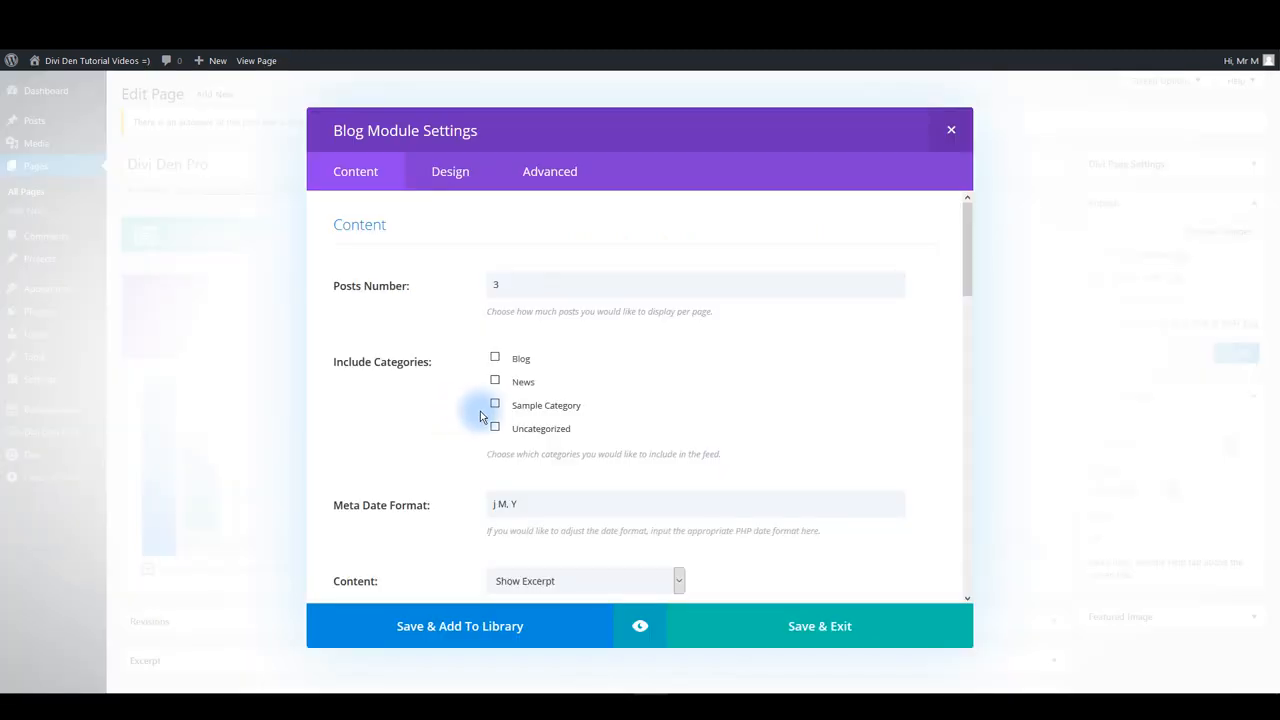
Step: Set the blog module to 3 posts and tick an Include Categories checkbox
{"action": "left_click", "coordinate": [494, 404]}
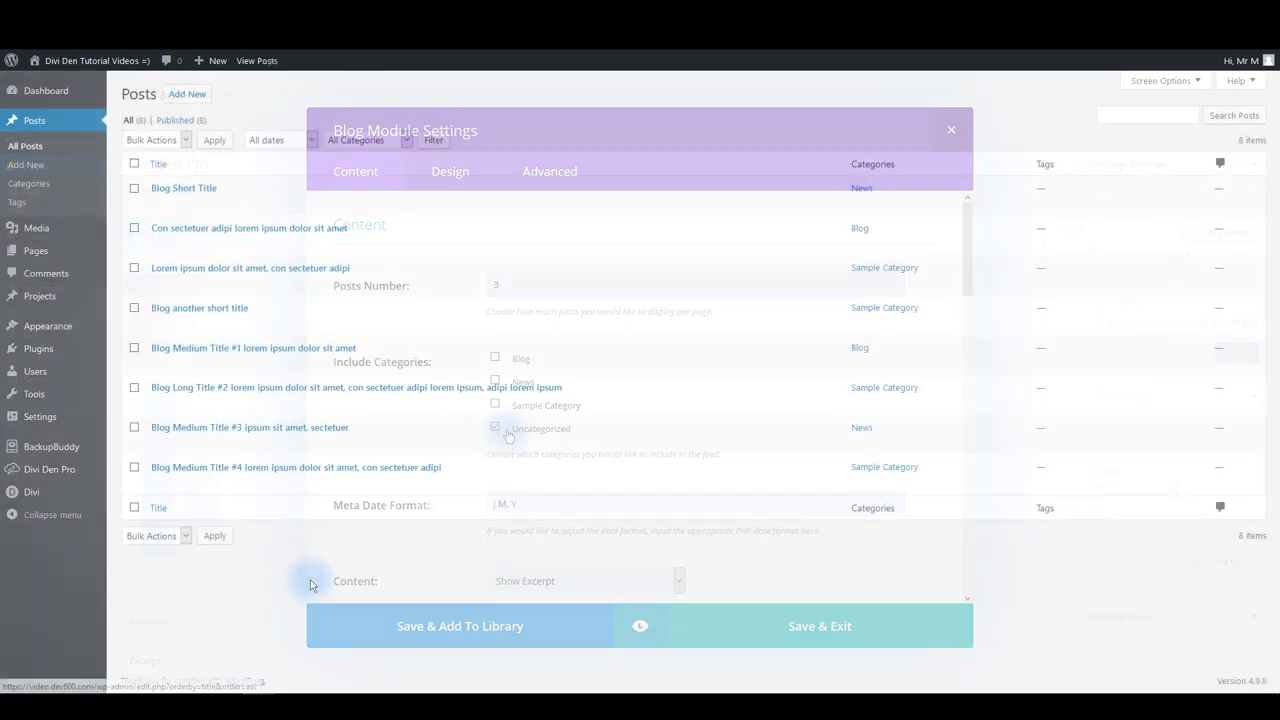
Step: Display the posts table with eight posts tagged News, Blog or Sample Category
{"action": "left_click", "coordinate": [952, 128]}
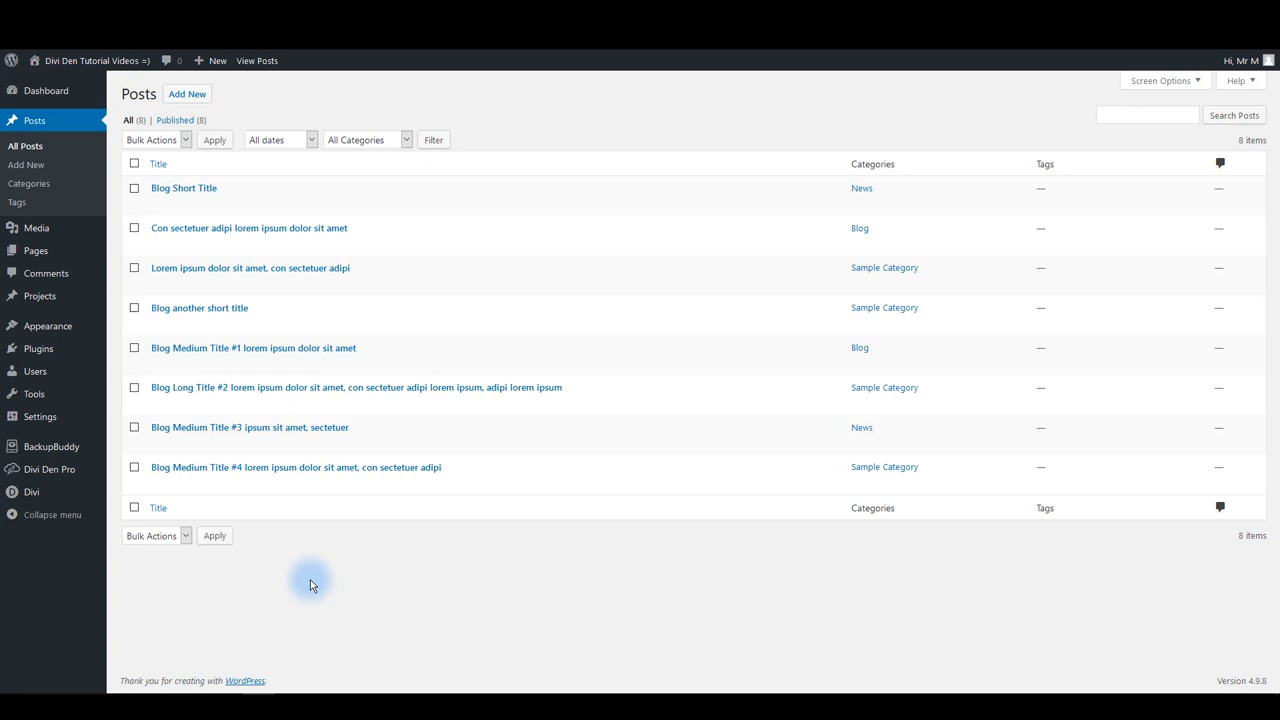
{"action": "mouse_move", "coordinate": [304, 564]}
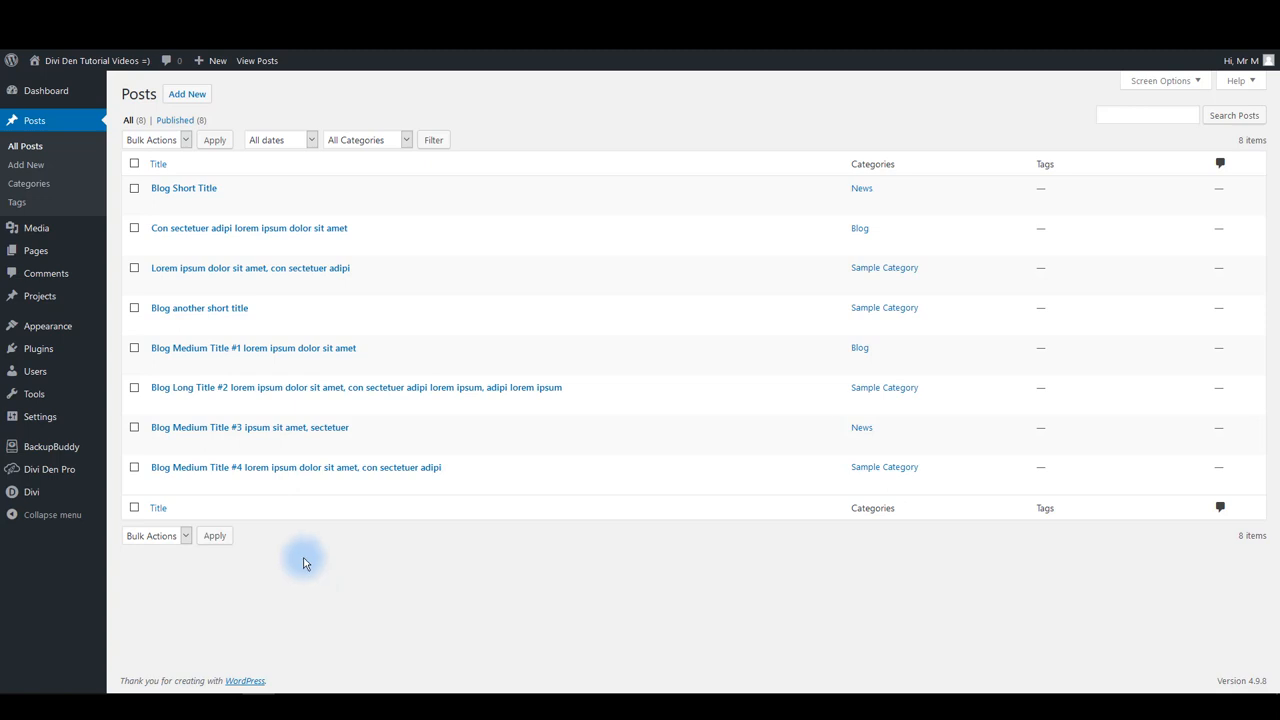